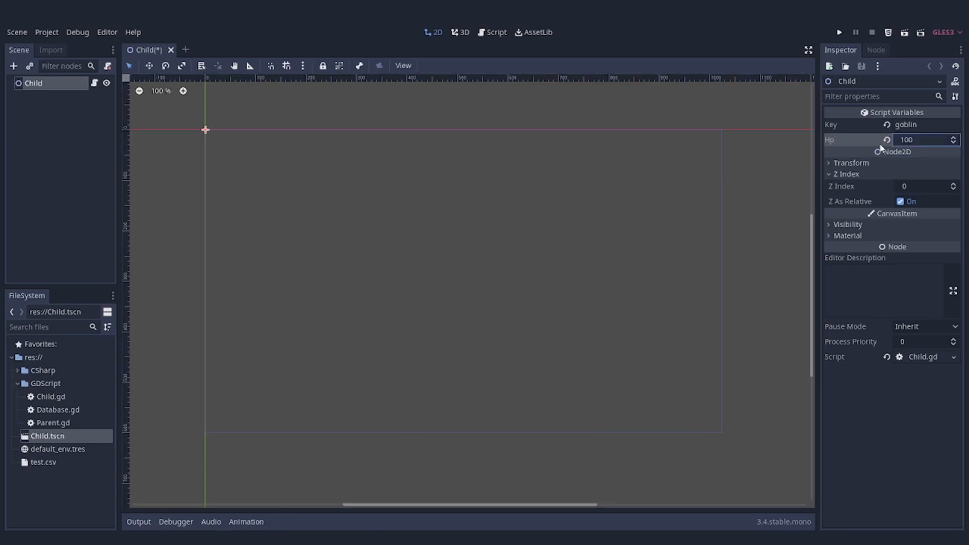
- View Child.gd, which extends Parent and prints data fetched from Database
type("40")
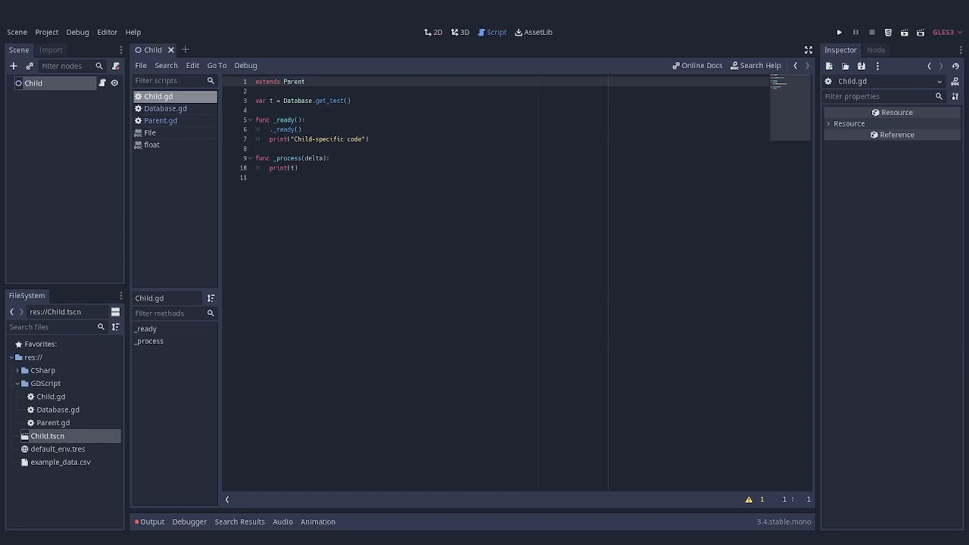
- Declare hp as 'export (int) var hp' in Parent.gd so the Child inspector shows Hp 90
left_click(160, 121)
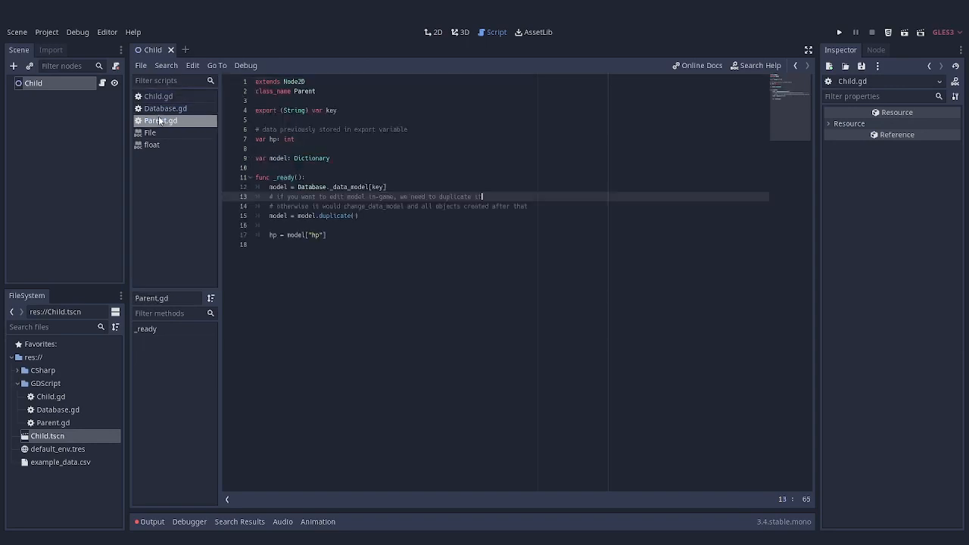
left_click(254, 109)
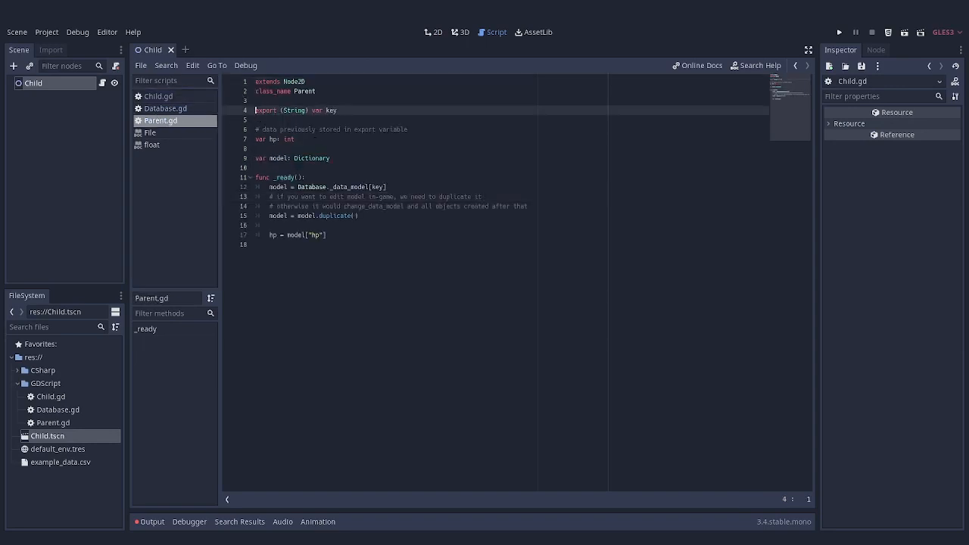
left_click(294, 140)
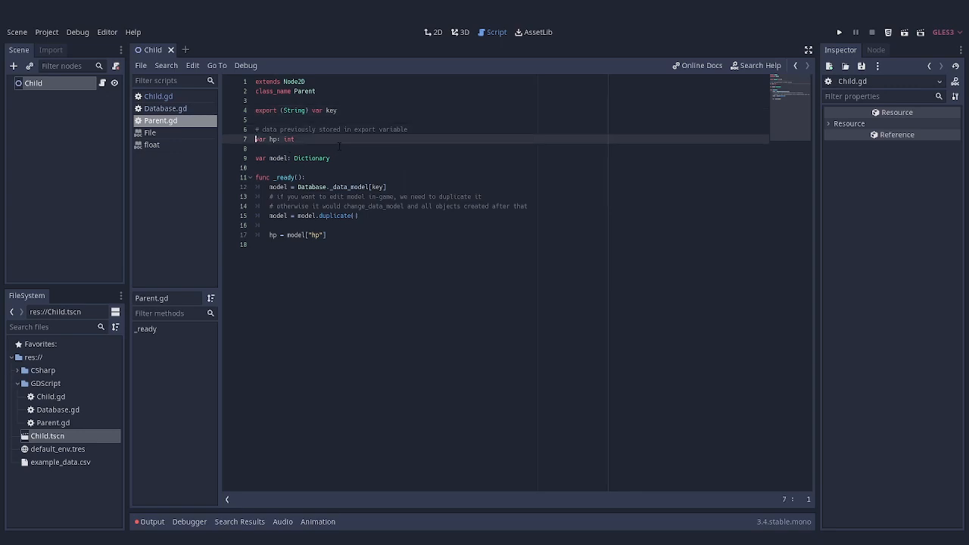
type("export (int")
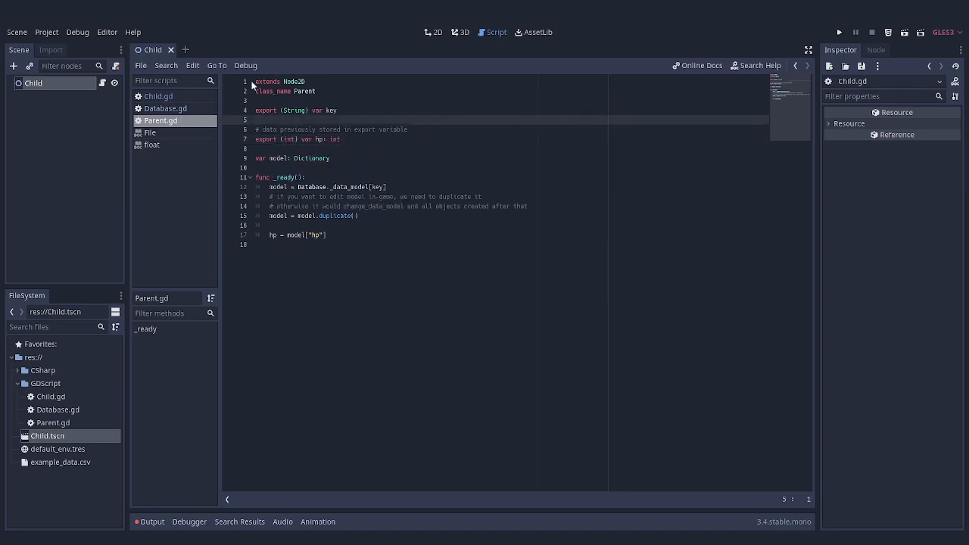
left_click(166, 109)
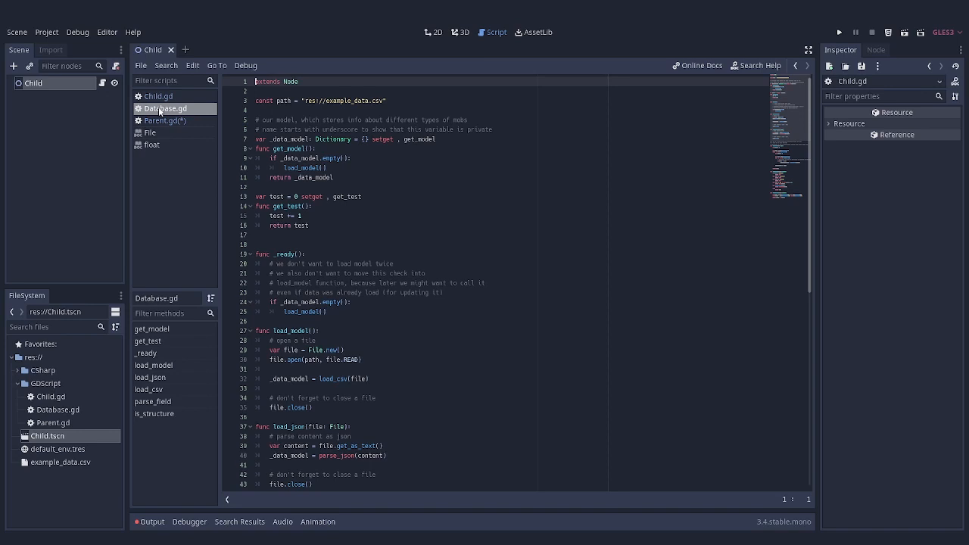
left_click(157, 96)
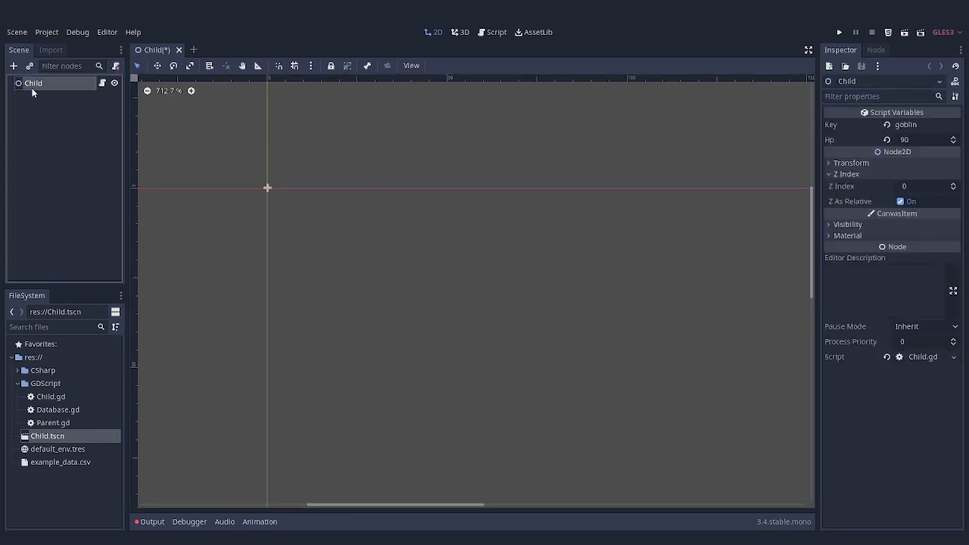
- Save and return to Parent.gd, now beginning with a tool line
key("ctrl+s")
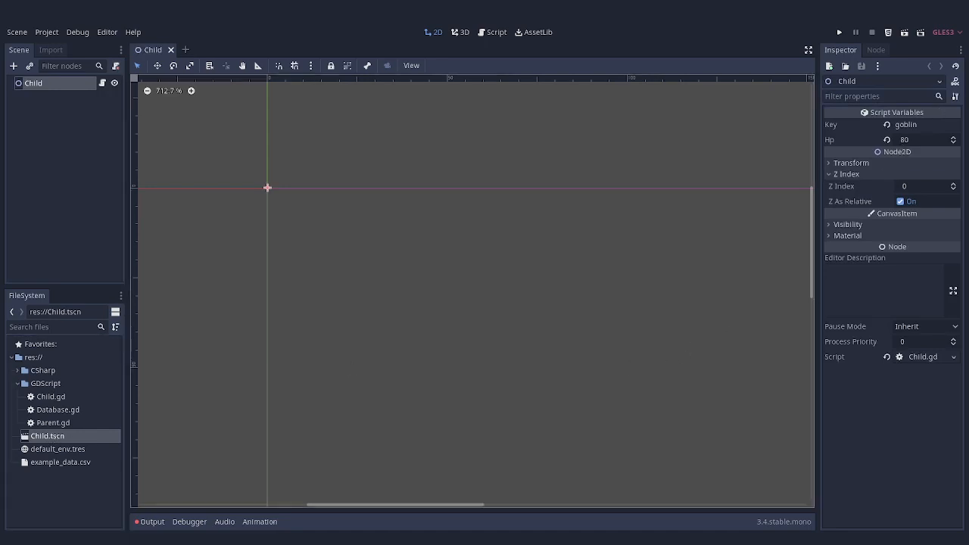
left_click(491, 32)
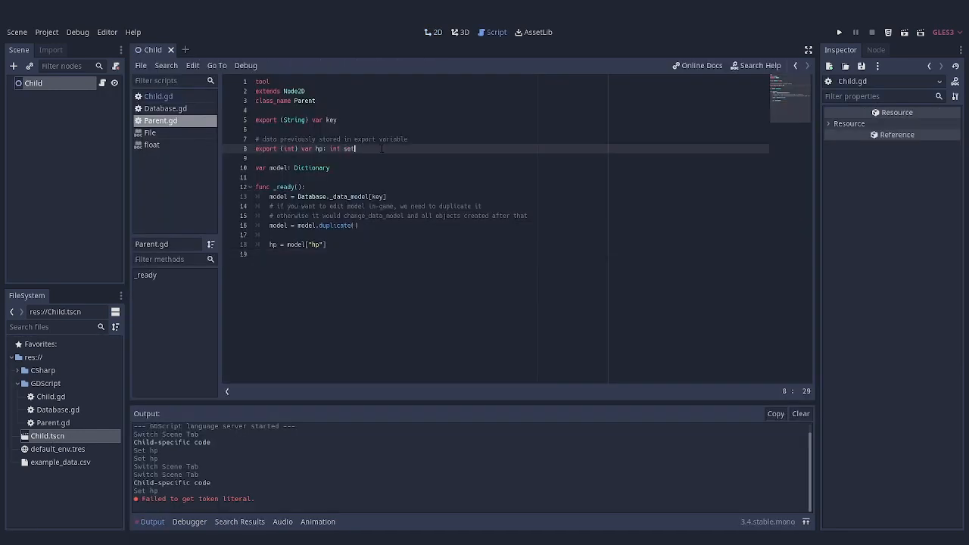
- Give hp a set_hp setter and an update_exports() that writes hp into the model when Engine.editor_hint
type("setget set_hp")
type("func")
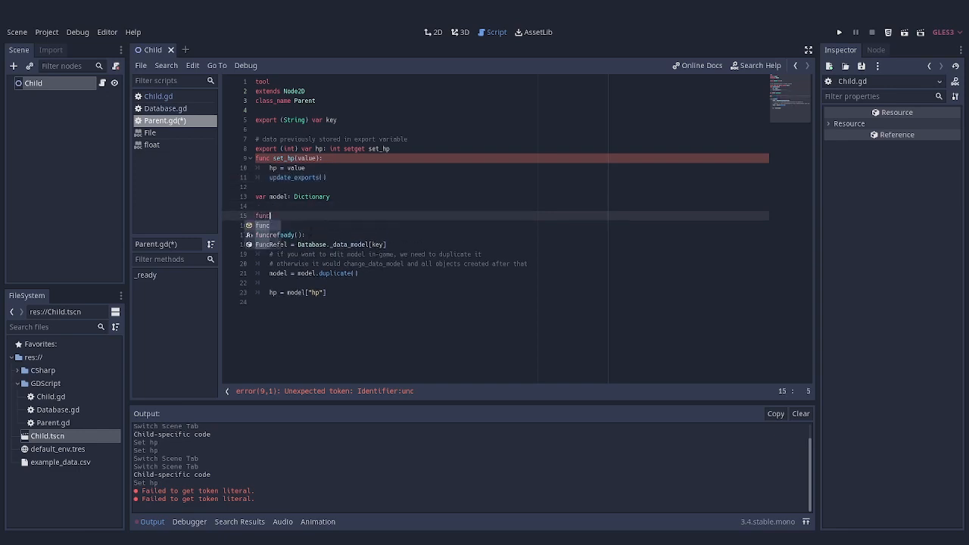
type("update_exports():")
left_click(508, 225)
type("if E")
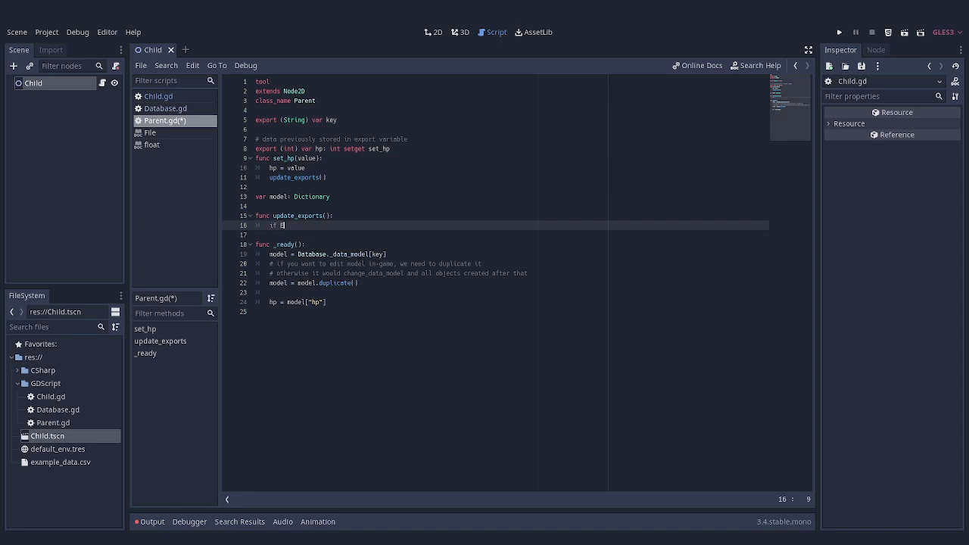
type("ngine.editor_hint:")
type("model[")
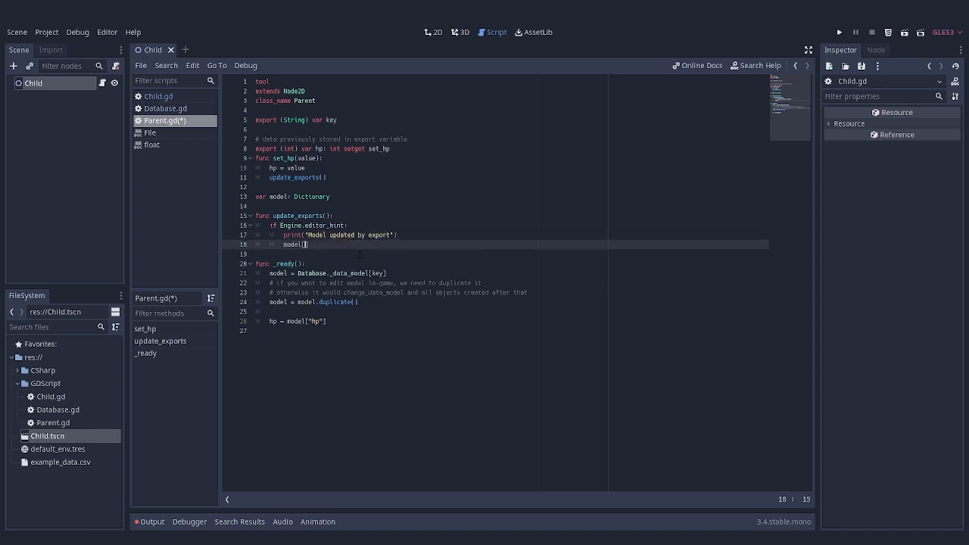
type("\"hp\"] = hp")
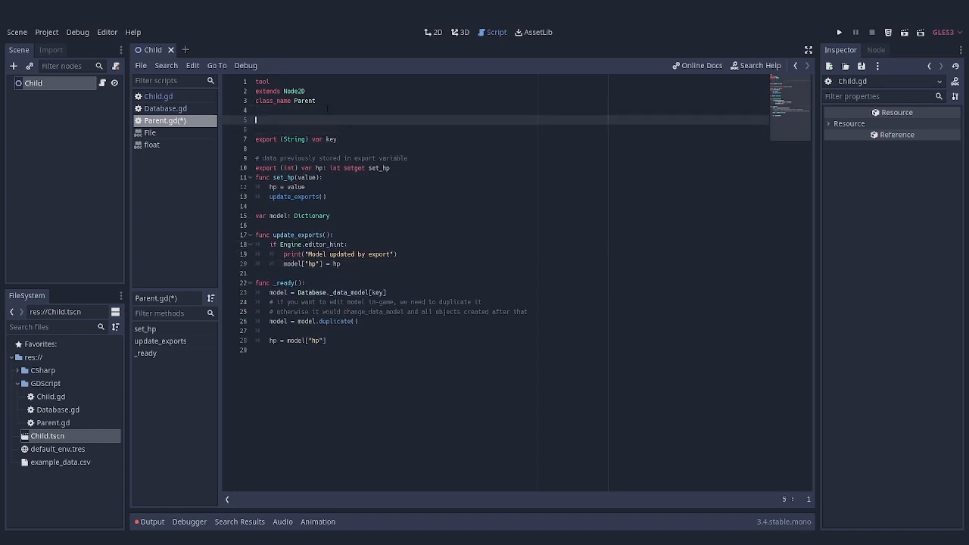
- Add an export_vars Array and a sync_to_model() function called from _ready
type("var export_var")
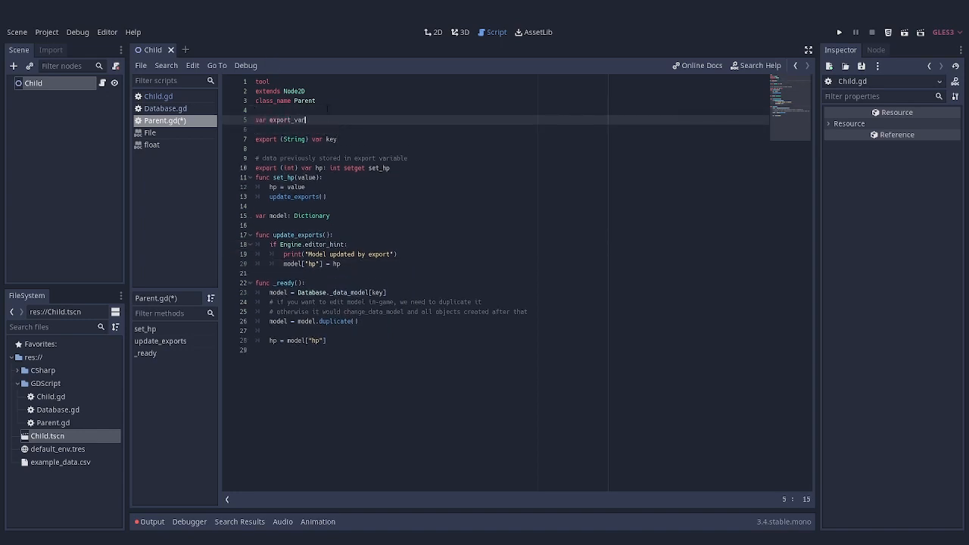
type("s: Array = [\"hp\"]")
type("func")
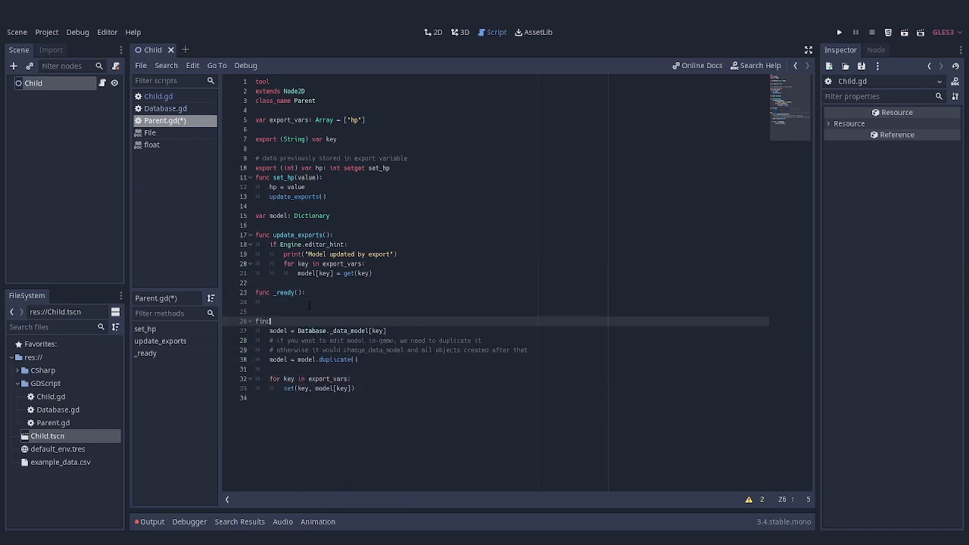
type("sync_to_model(")
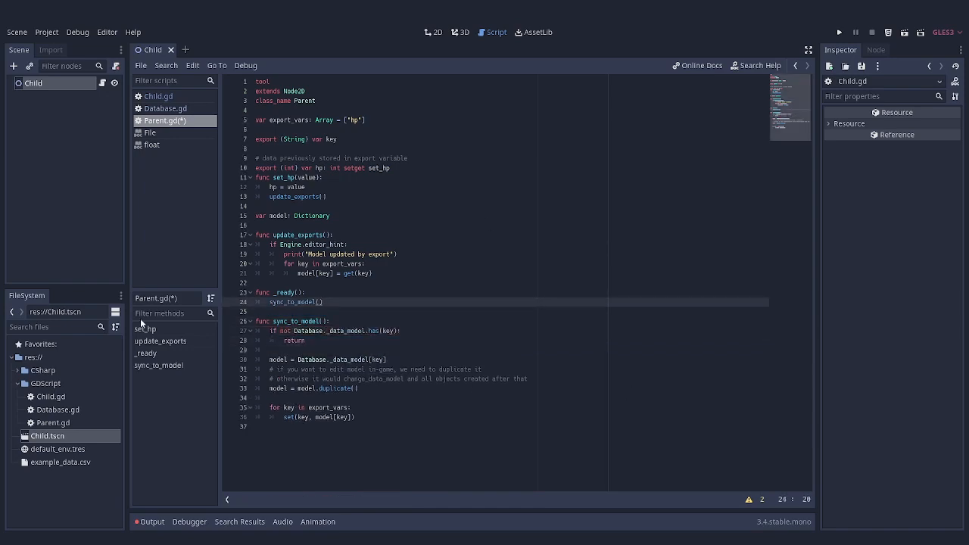
- Add edit_model(key, value) to Database.gd and call Database.edit_model(key, model) from update_exports
left_click(165, 109)
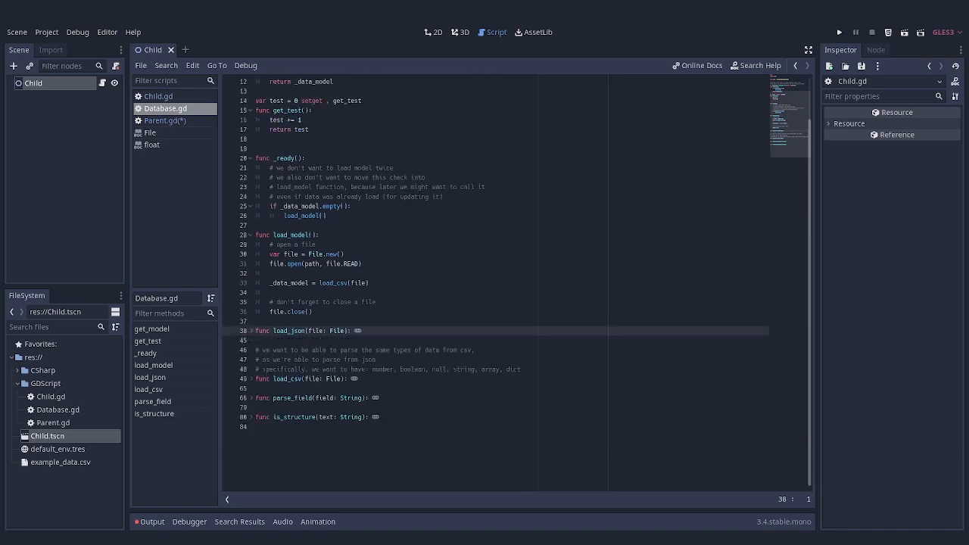
type("func edit_model(key, va")
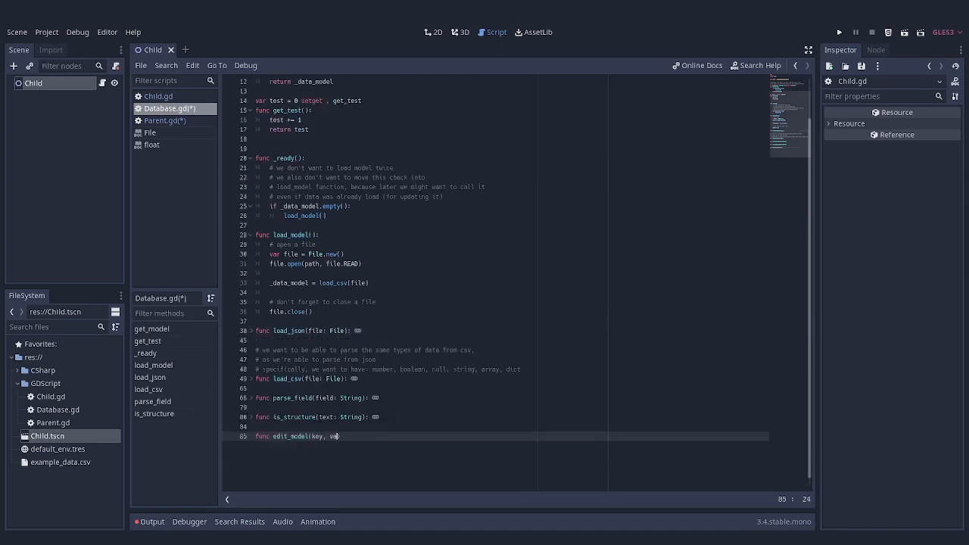
left_click(163, 121)
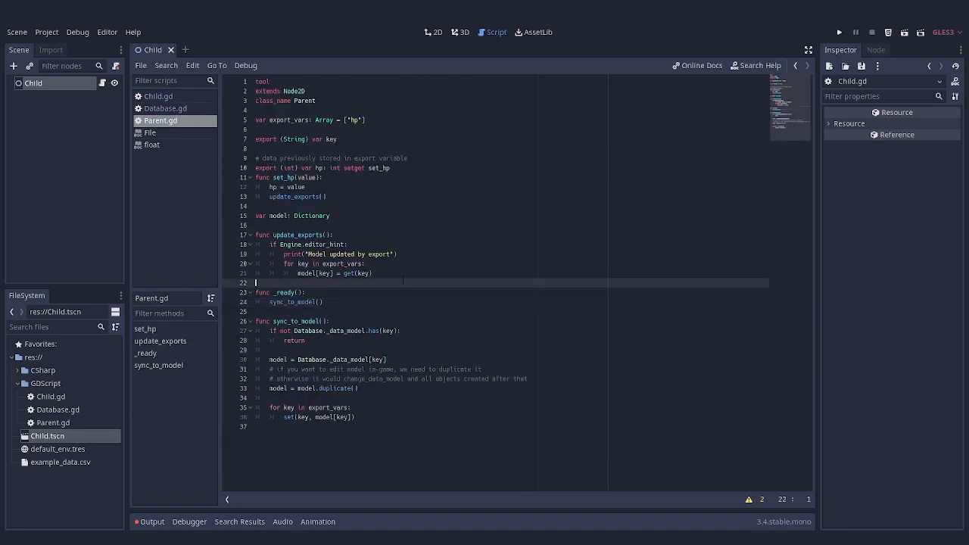
type("Database.edit_model(key, model)")
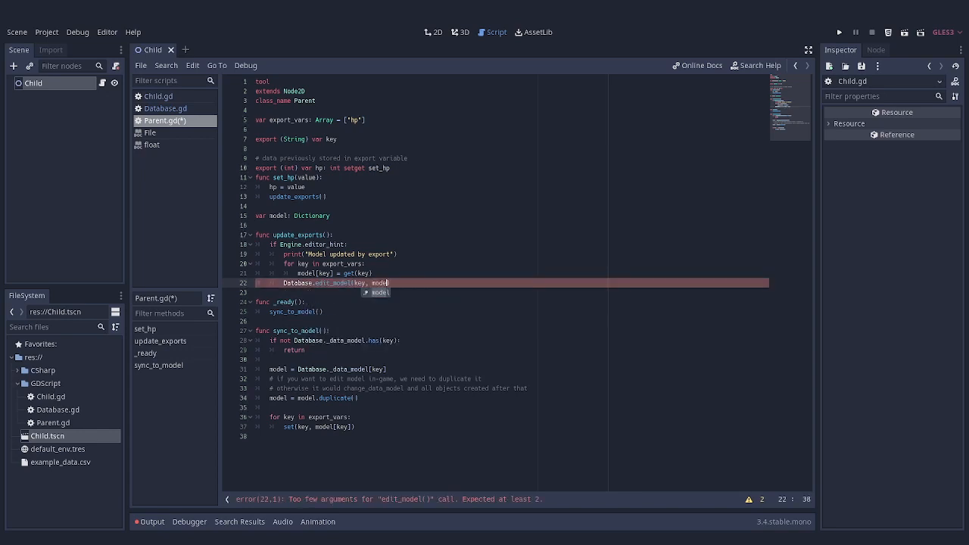
- Write dump() in Database.gd using File.new() and JSON.print to save the model to disk
left_click(165, 109)
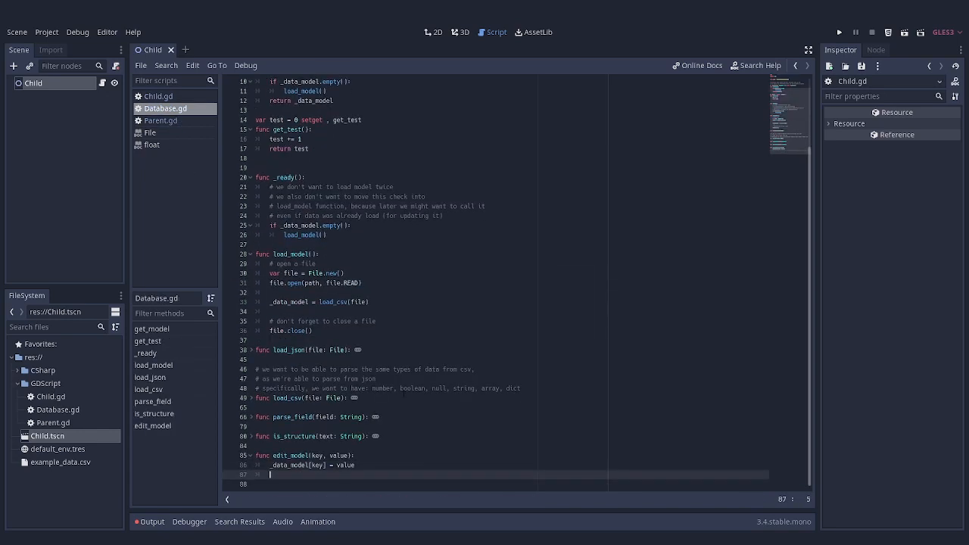
type("var file =")
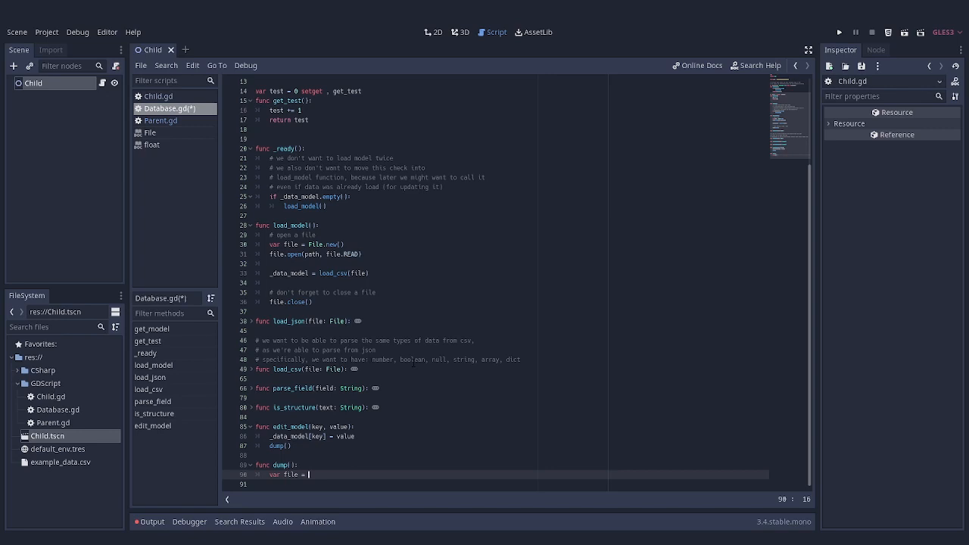
type("File.new()")
left_click(509, 483)
type("file.open(path, file.WRITE")
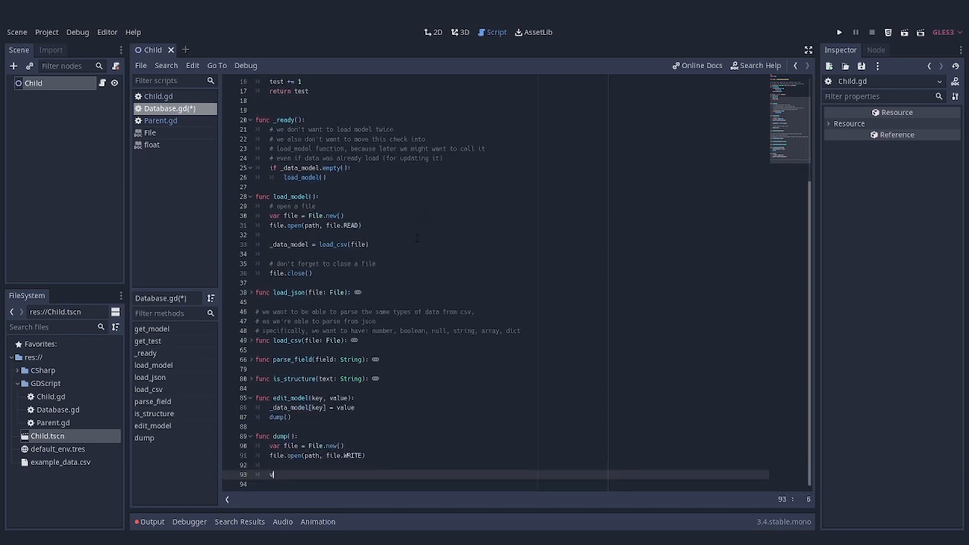
type("var json = JSON.print(_data_model, \"\\t")
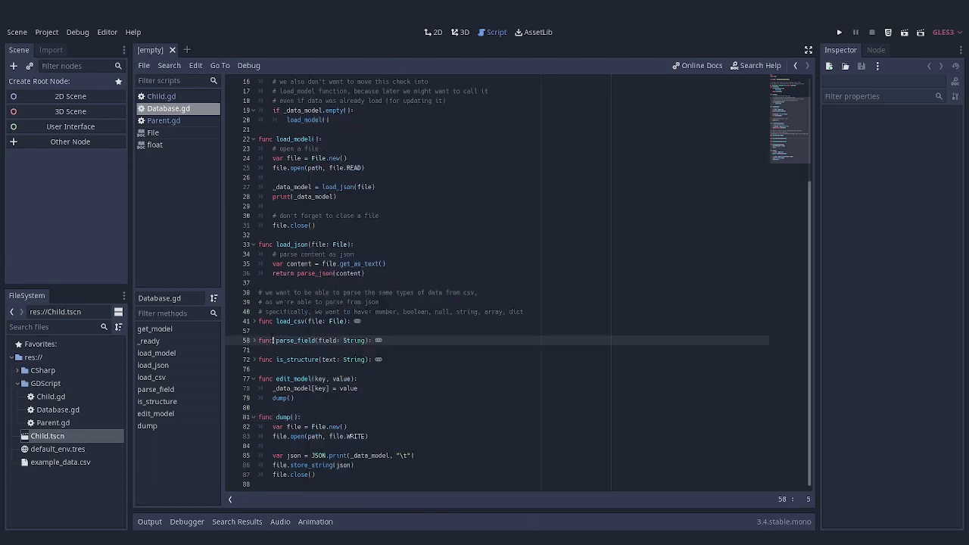
mouse_move(49, 436)
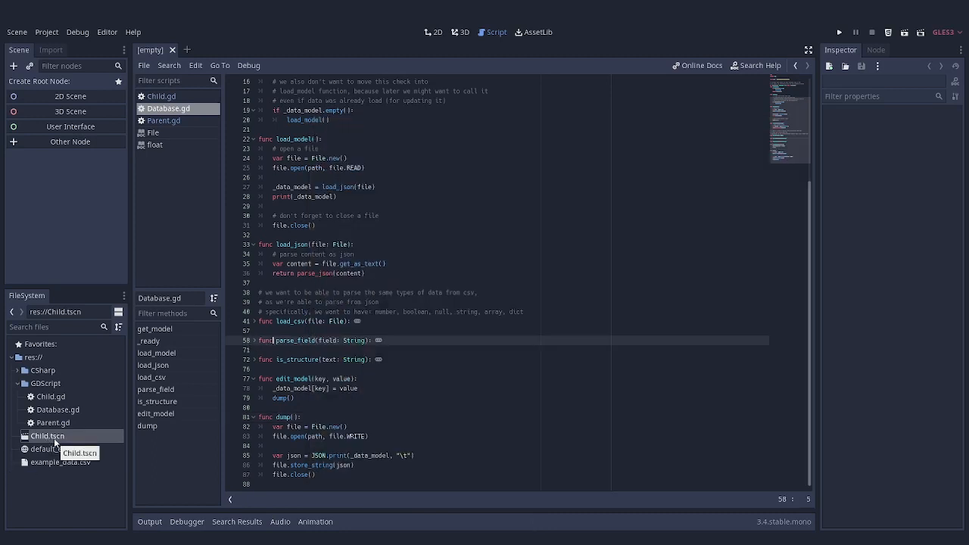
- Reopen Child.tscn, see 'Model updated by export' in Output, and return to Parent.gd
double_click(49, 436)
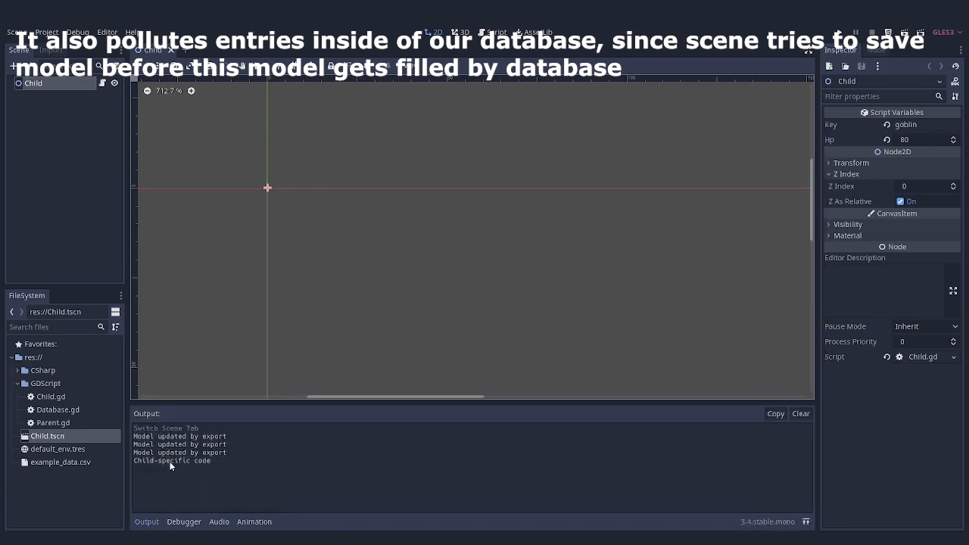
mouse_move(169, 466)
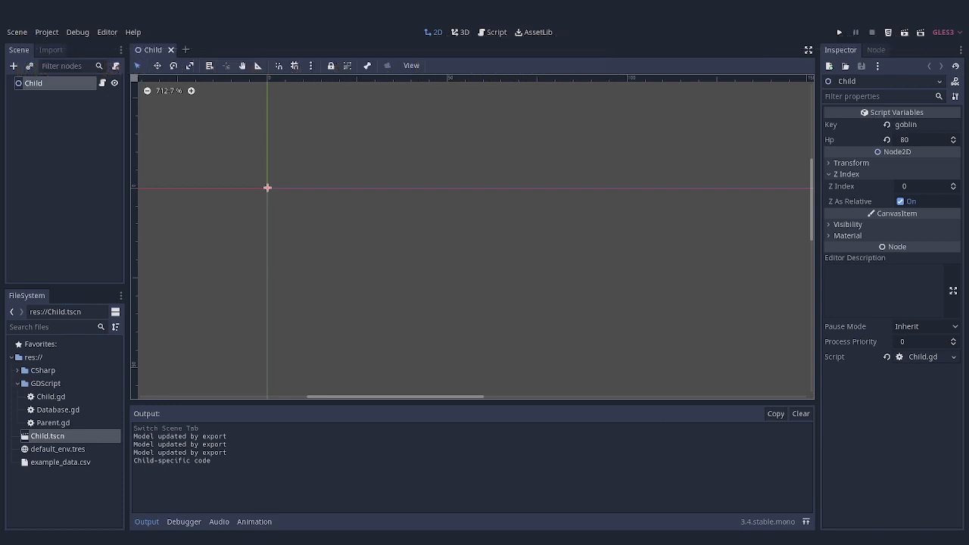
left_click(490, 32)
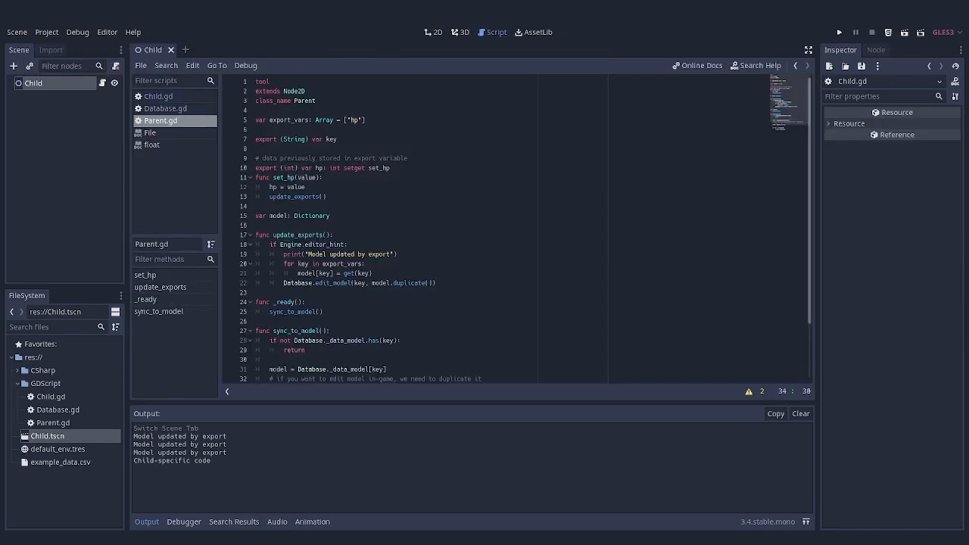
mouse_move(372, 246)
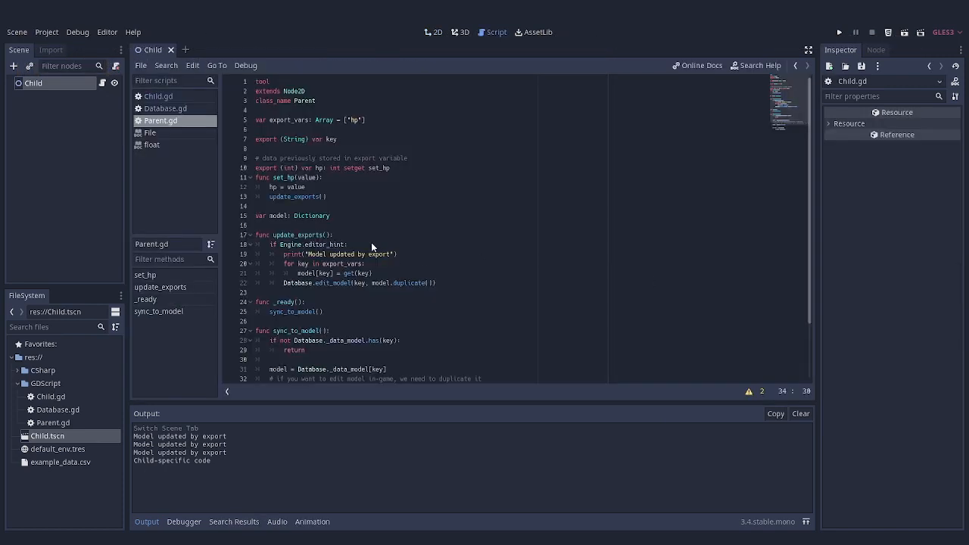
- Add var init = false, gate update_exports with 'if init and Engine.editor_hint', set init = true in _ready, and save
scroll("down", 3)
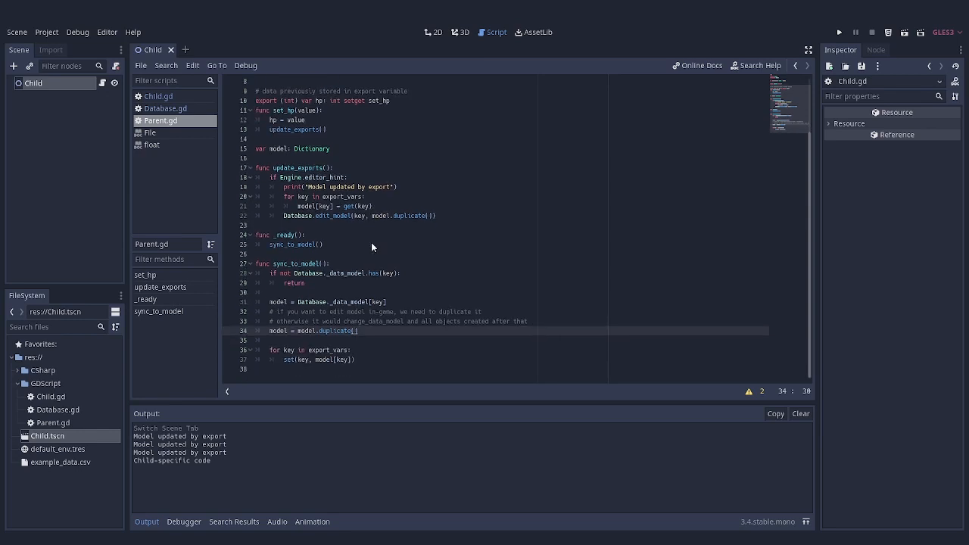
mouse_move(256, 291)
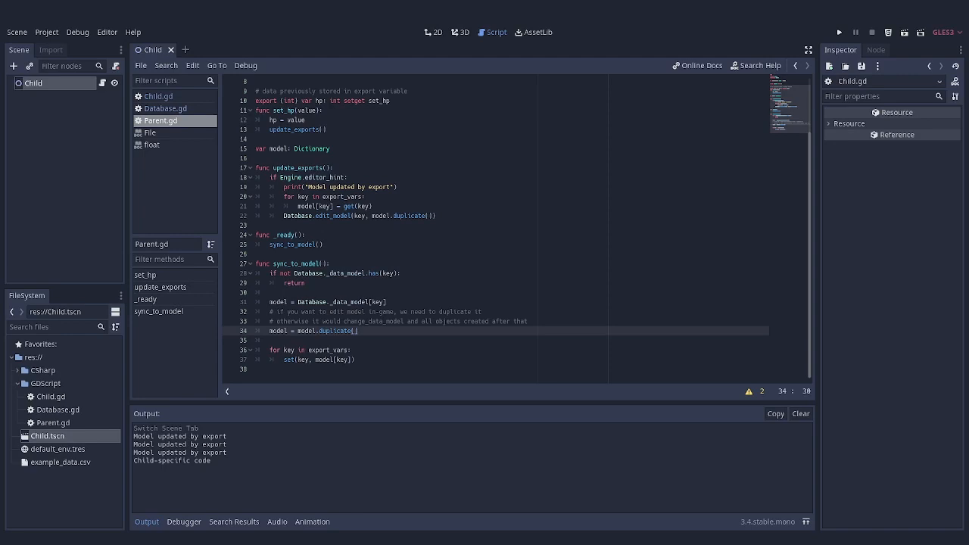
scroll("up", 3)
type("var init =")
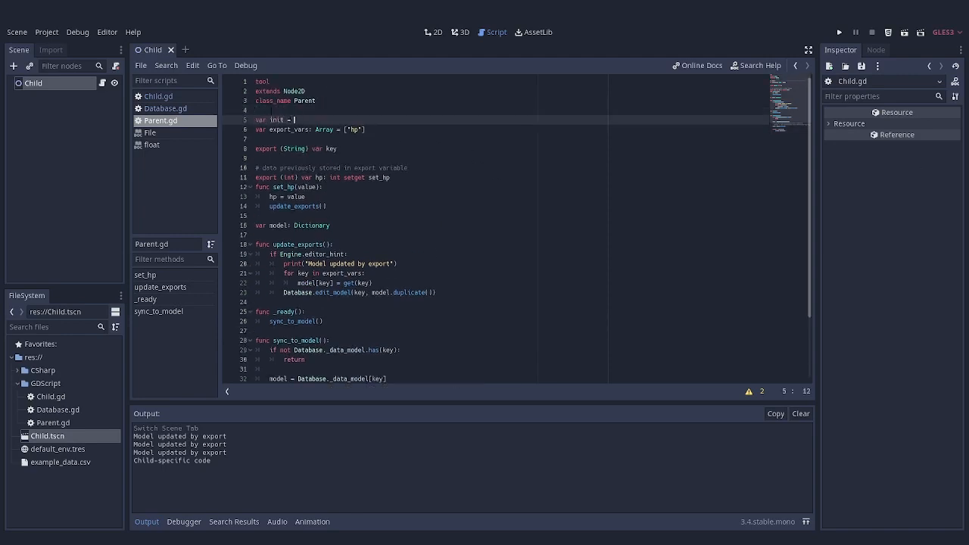
type("false")
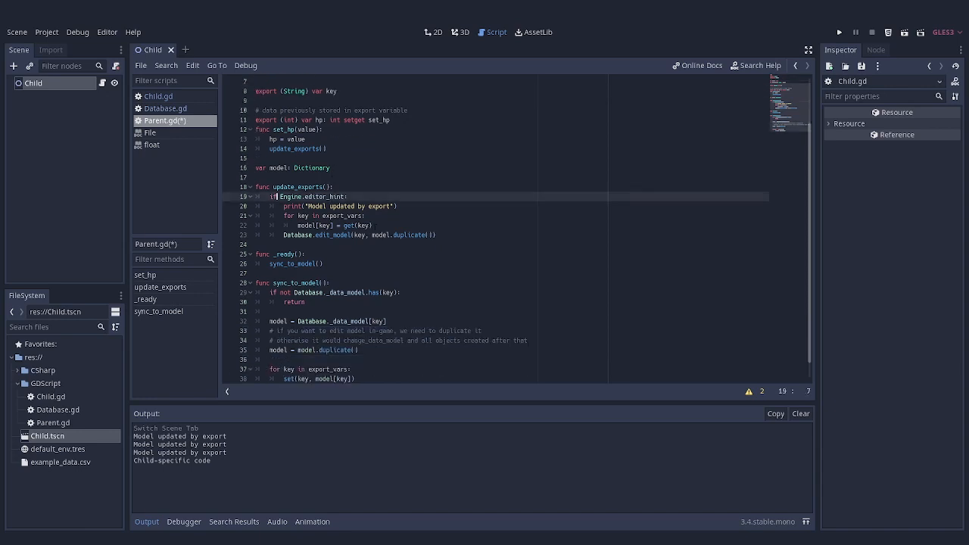
type("init and")
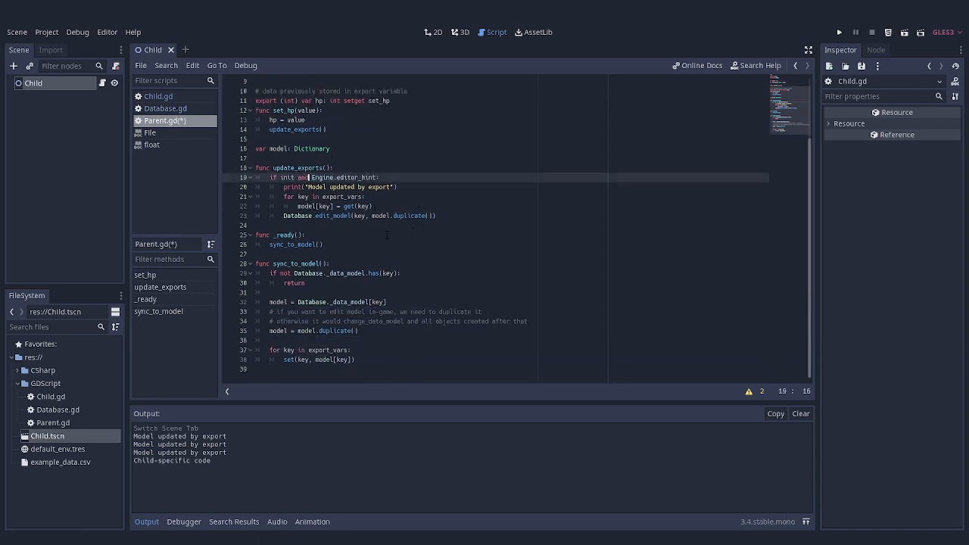
type("init = tru")
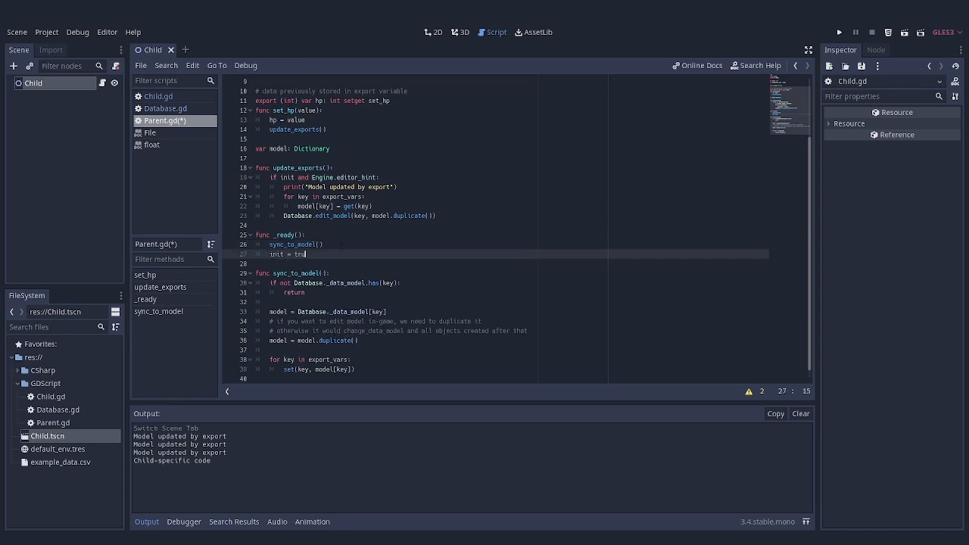
key("ctrl+s")
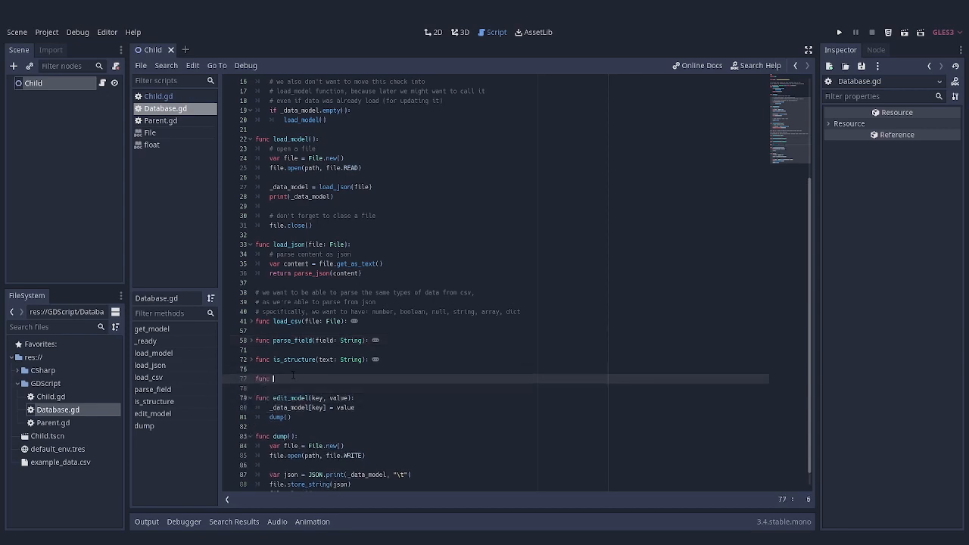
- Add a _process timer with const check_time that, in the editor, counts down and calls check()
type("_process():")
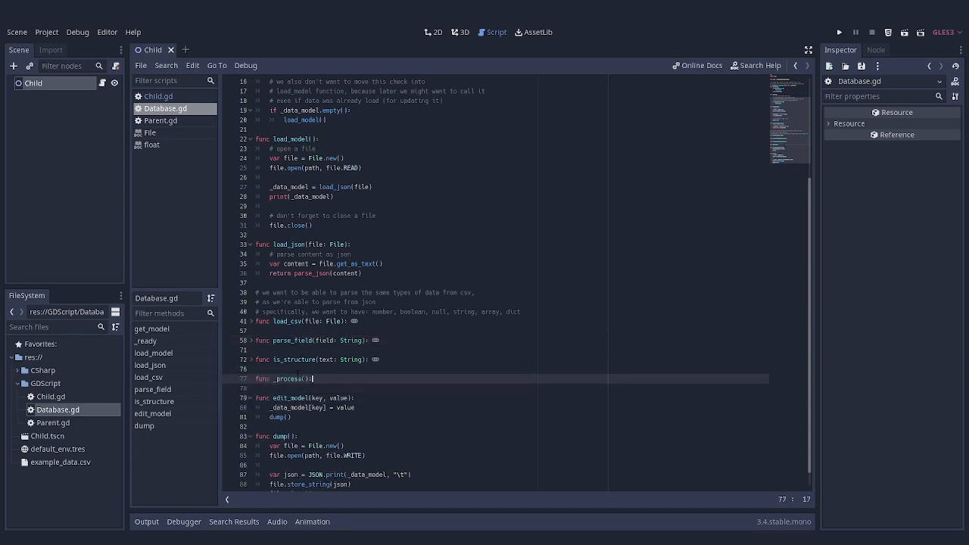
type("if Engine")
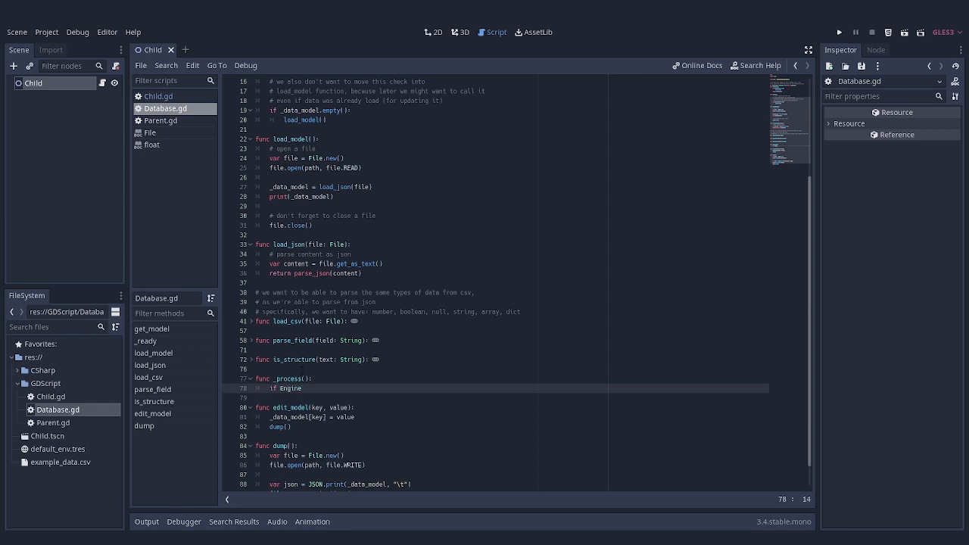
type(".editor_hint")
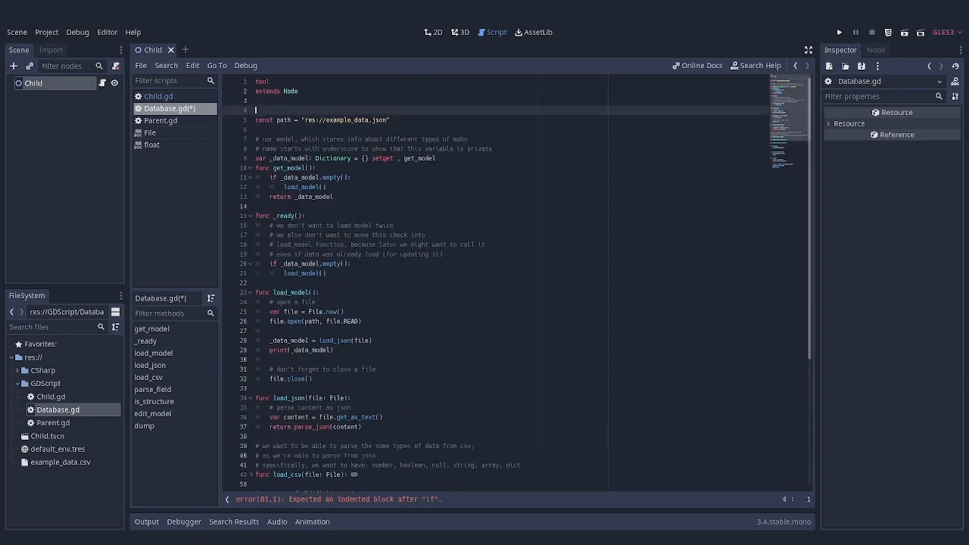
type("const check_time =")
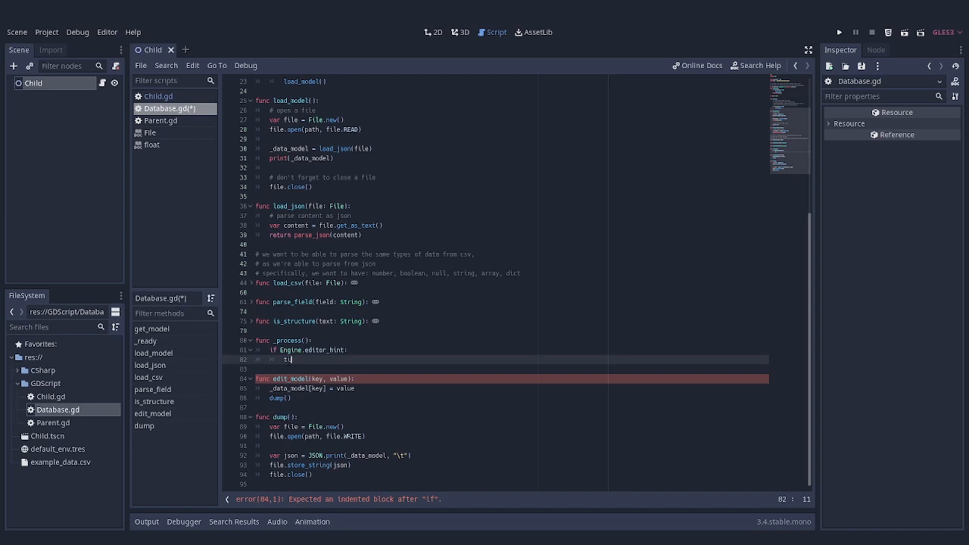
type("timer -= check_time")
type("pass")
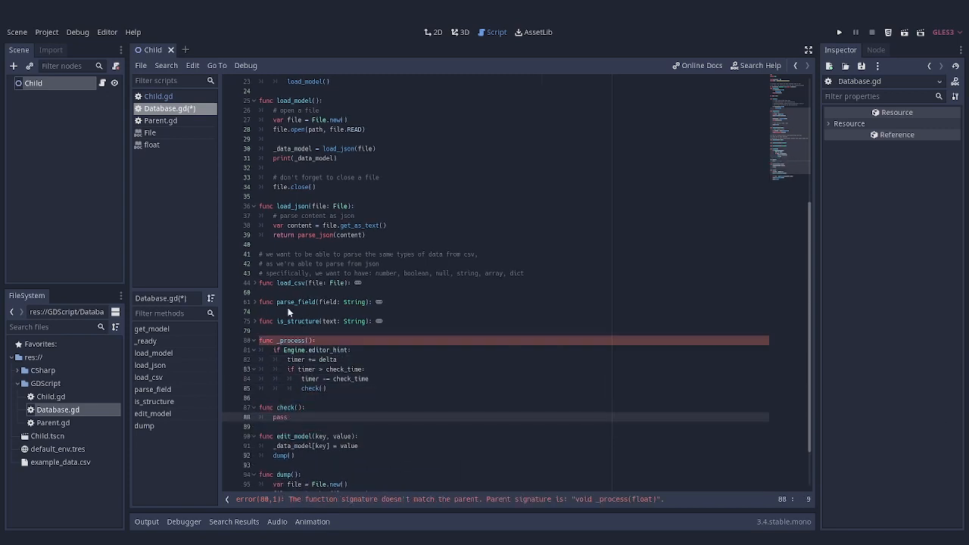
- Track modified_at via file.get_modified_time(path) and reload the model in check() when it changes, printing 'Model updated from external'
scroll("up", 3)
type("var modified_at")
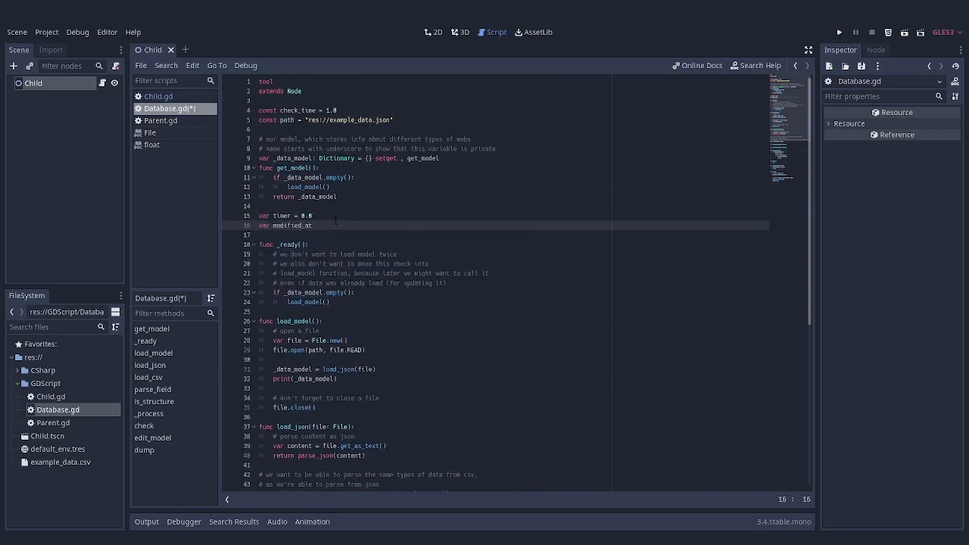
scroll("down", 3)
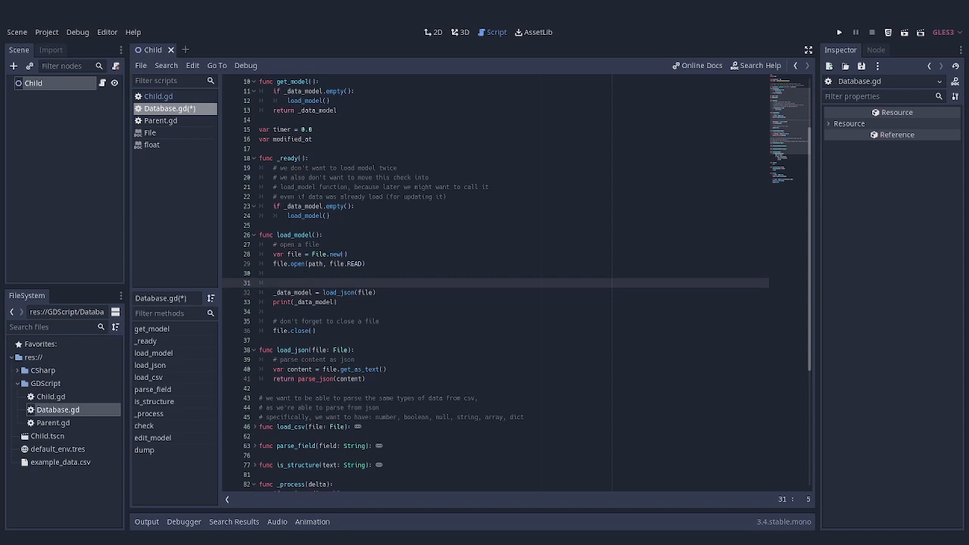
type("modified_at = file.get_modified_time(path)")
type("var file = File.new(")
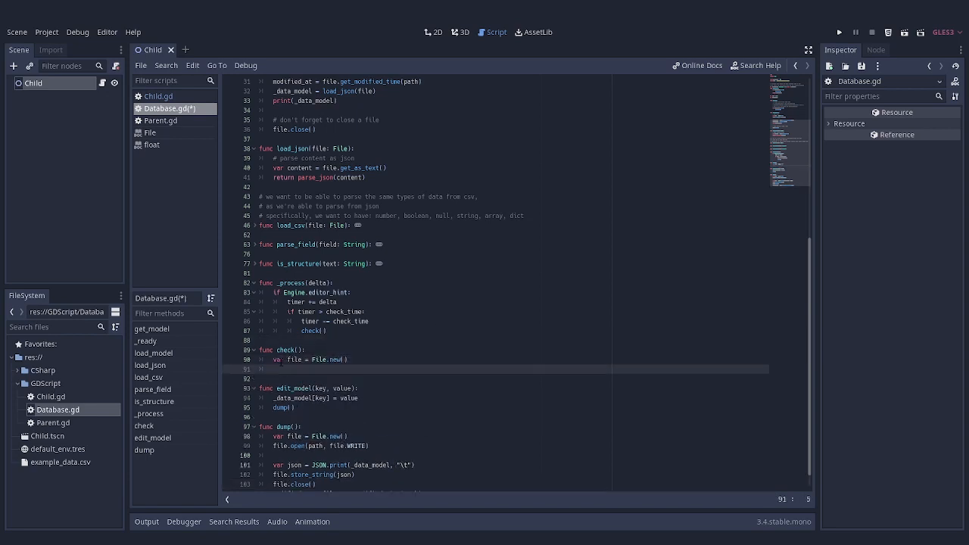
type("if file.get_modified_time(path) != mod")
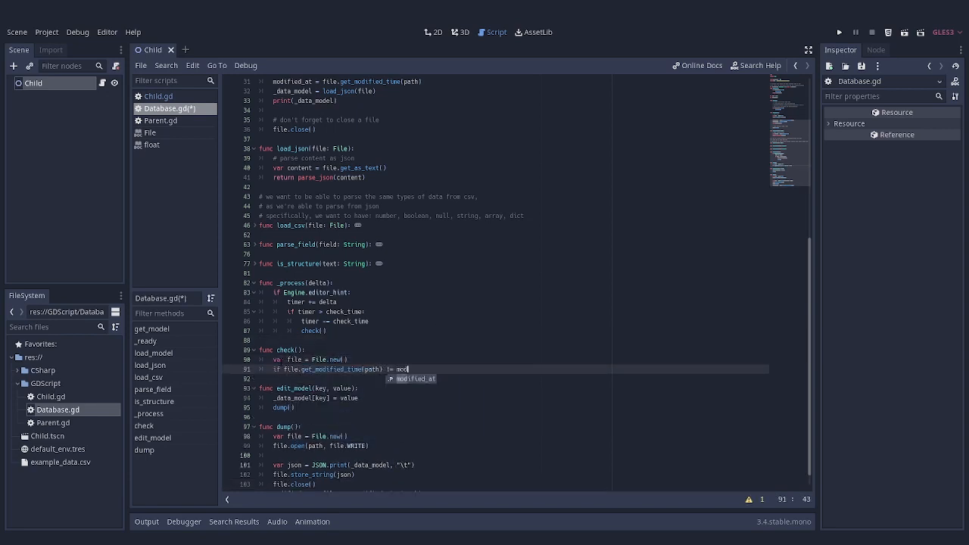
type("modified_at:")
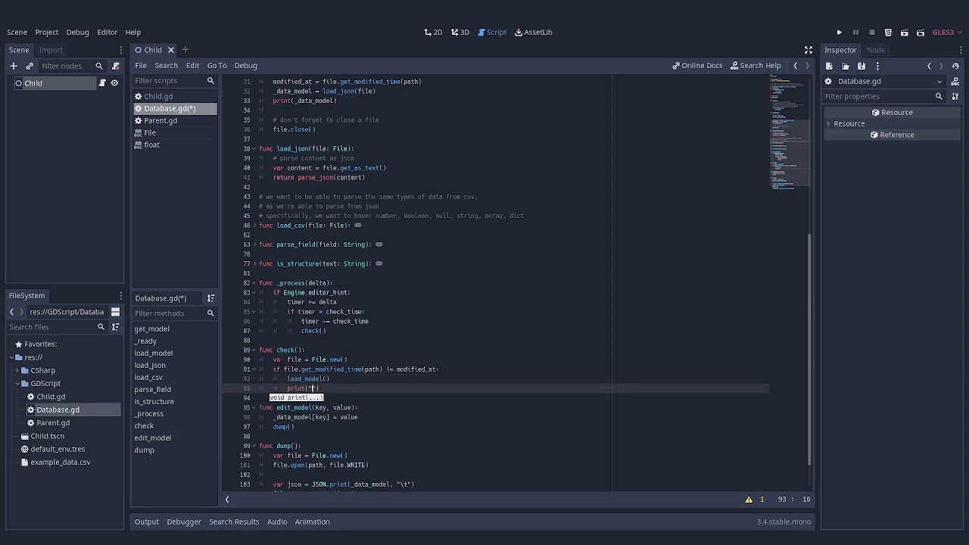
type("Model updated from external source")
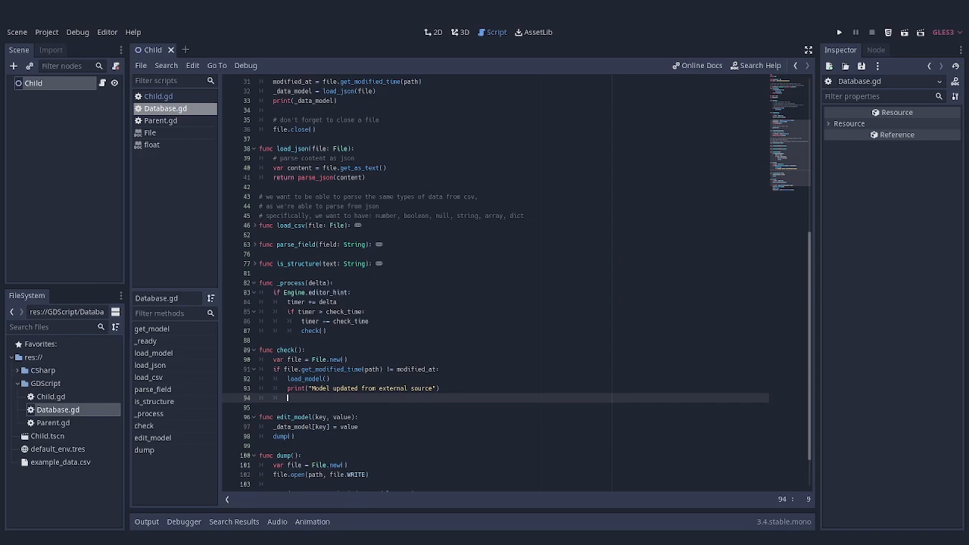
- Declare signal model_updated, emit it in check(), and record modified_at at the end of dump()
scroll("up", 3)
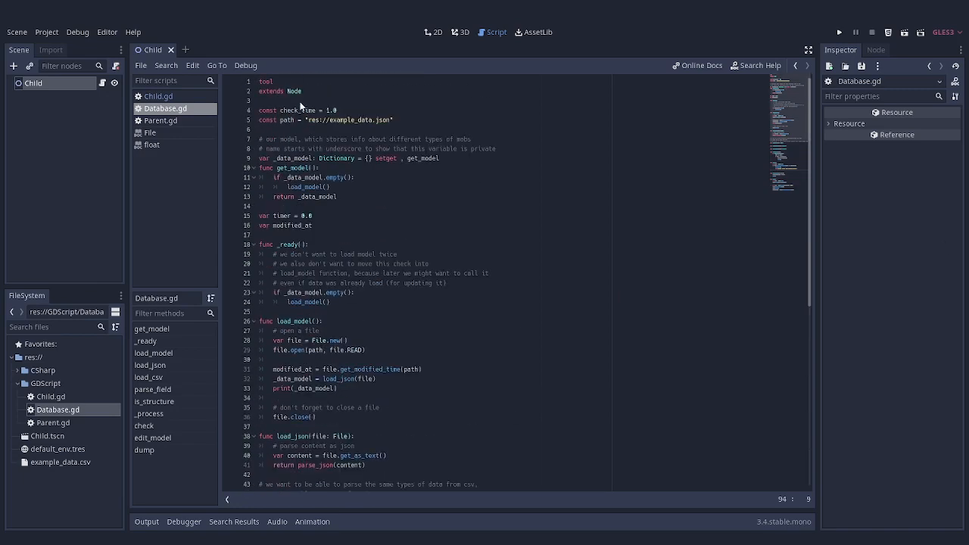
type("signal model")
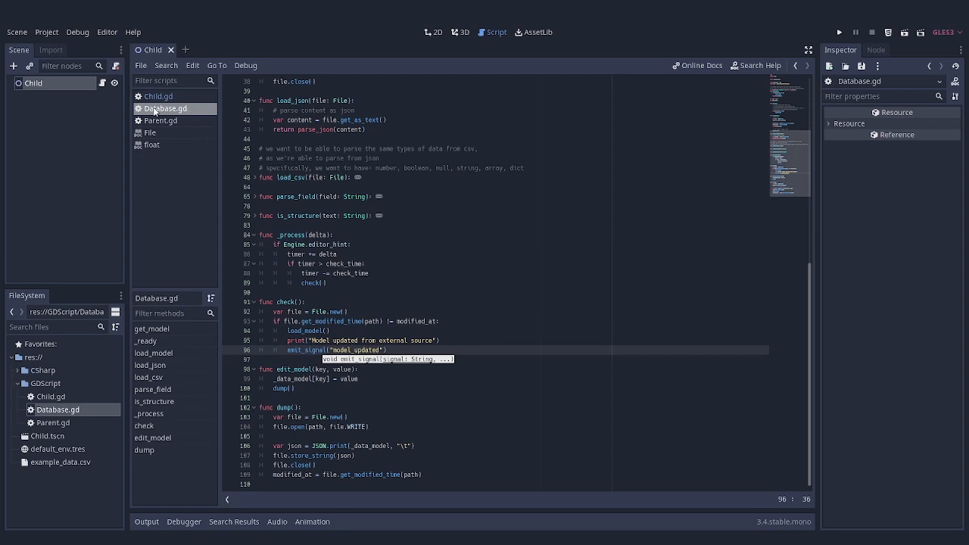
- In Parent.gd _ready, connect Database's model_updated to sync_to_model when Engine.editor_hint and not already is_connected
left_click(161, 121)
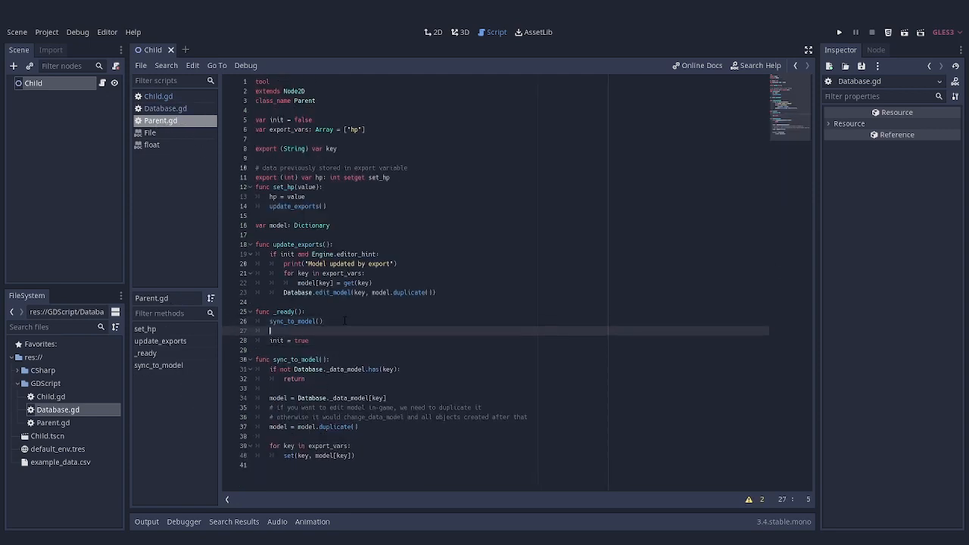
type("if Engine.editor_hint")
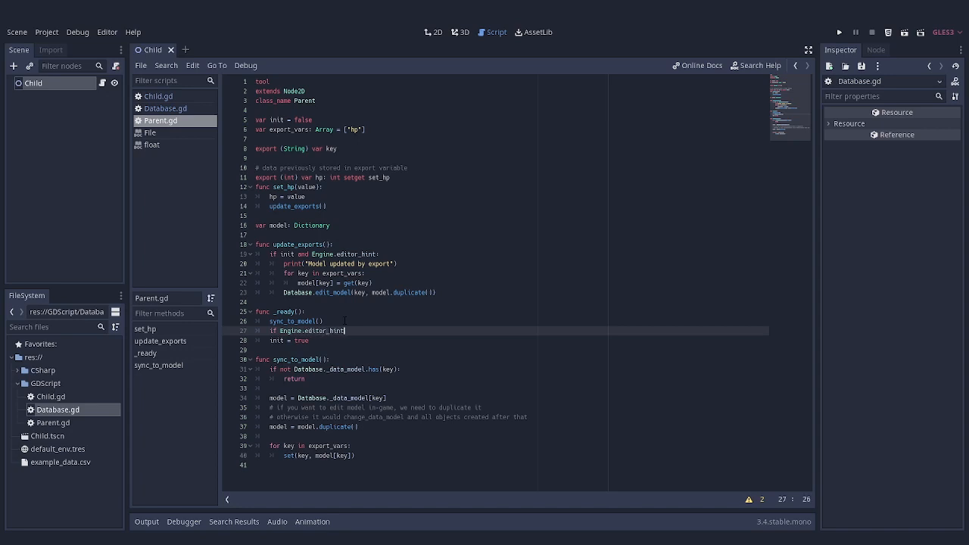
type("and not O")
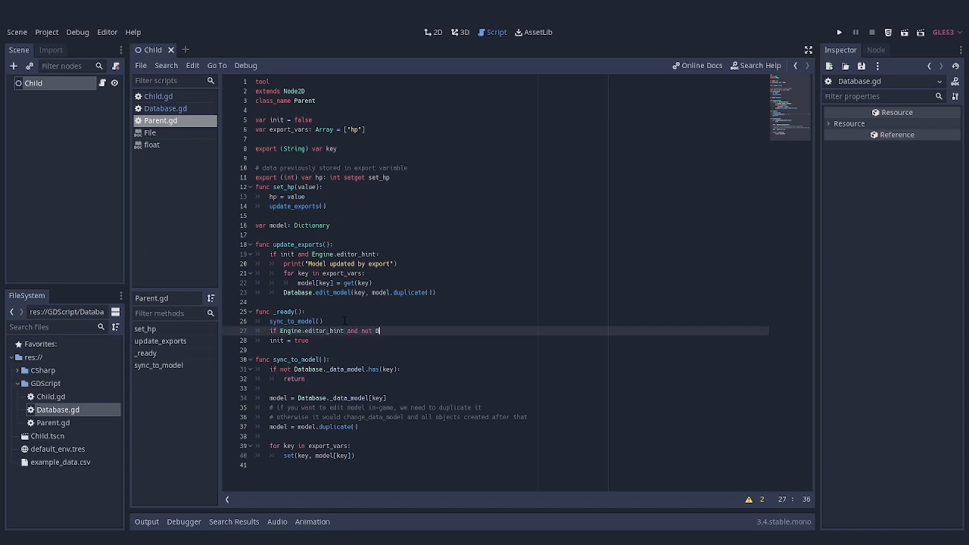
type("atabase.is_connected(")
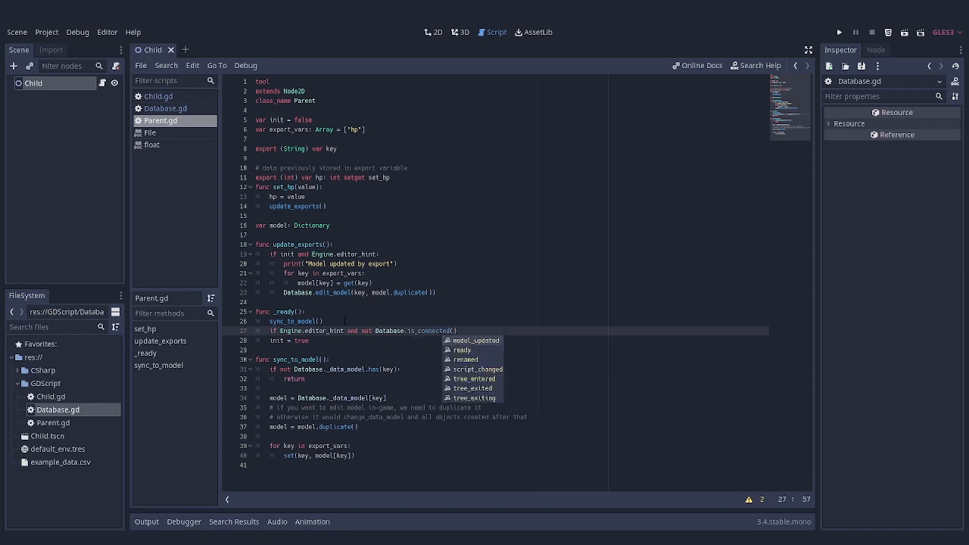
type("\"model_updated\", self, \"sync_to_model")
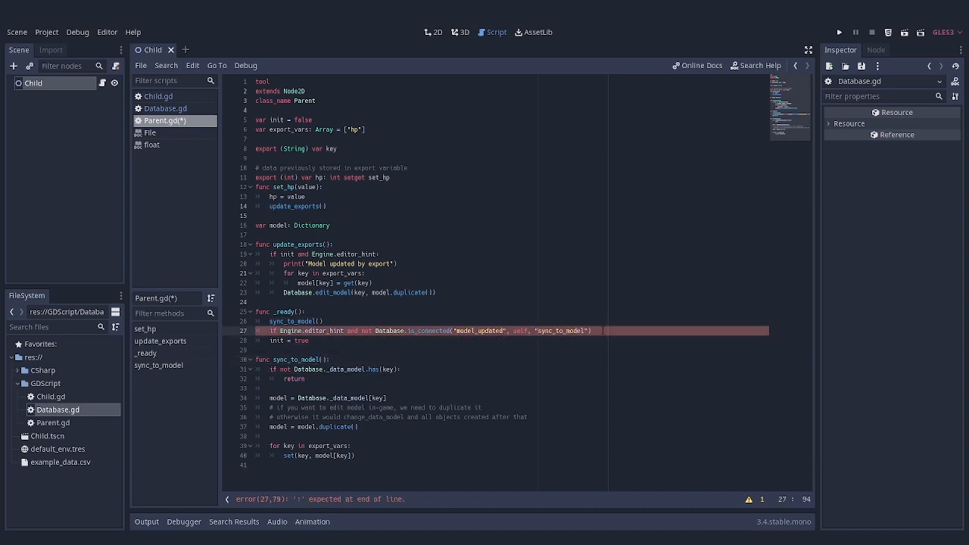
type("Database.connect(")
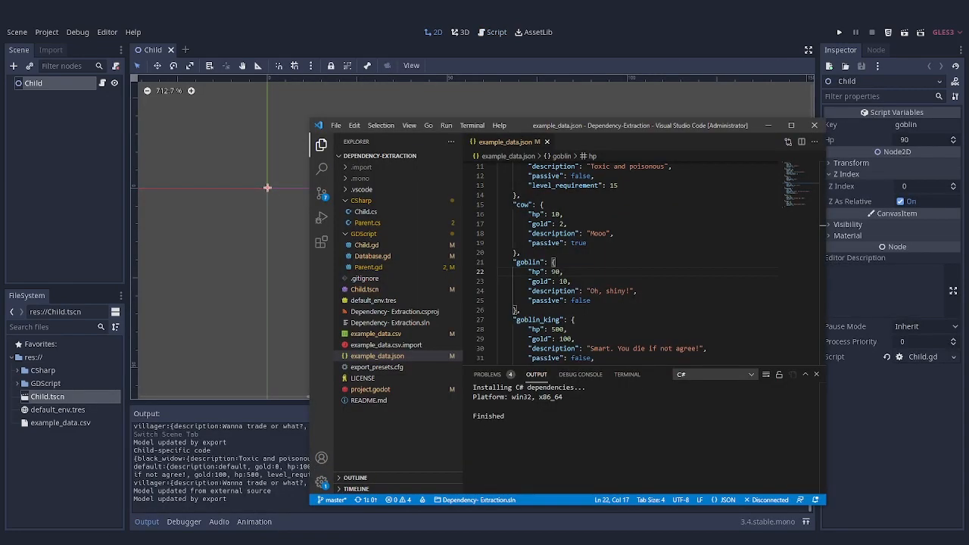
- Set the goblin's hp value in example_data.json to 150
type("15")
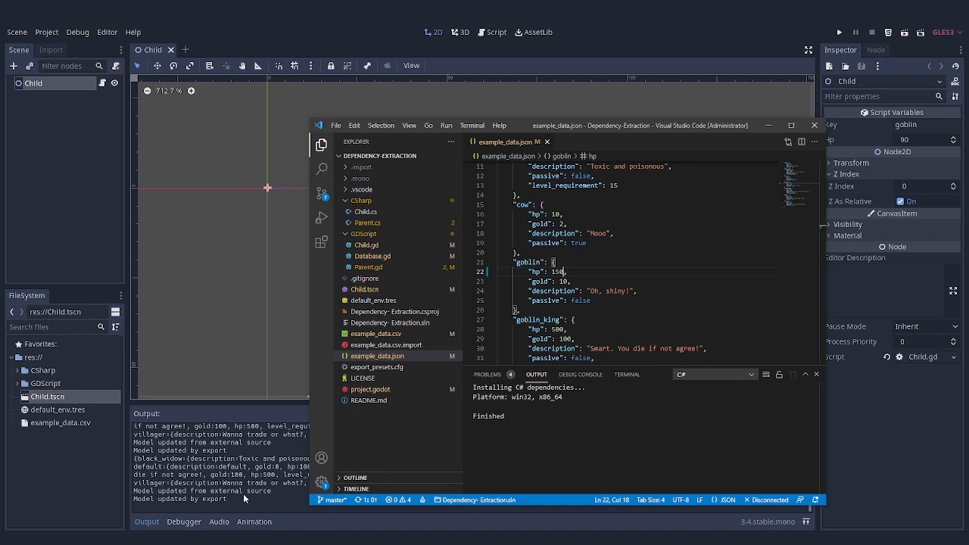
mouse_move(841, 527)
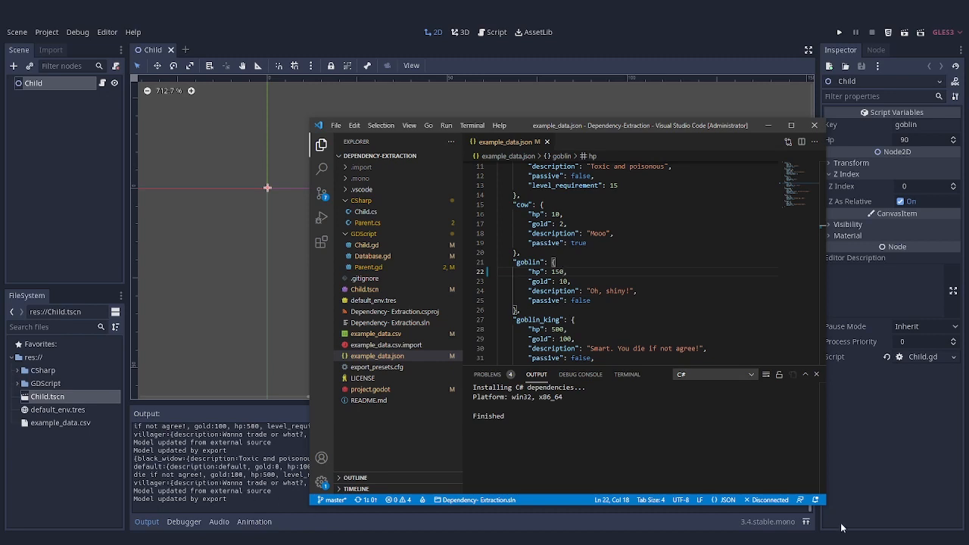
mouse_move(161, 148)
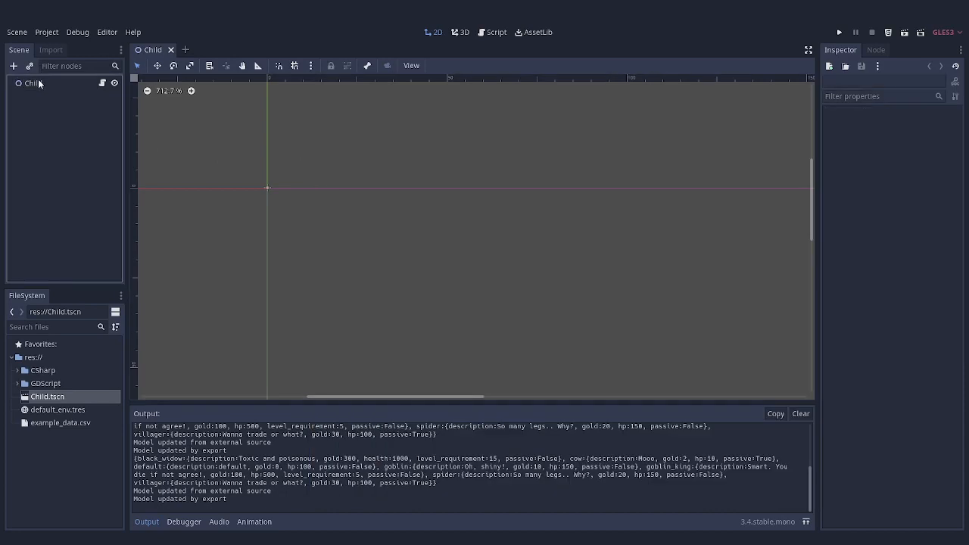
- Select the Child node to confirm its inspector shows Hp 150 from the JSON edit
left_click(33, 84)
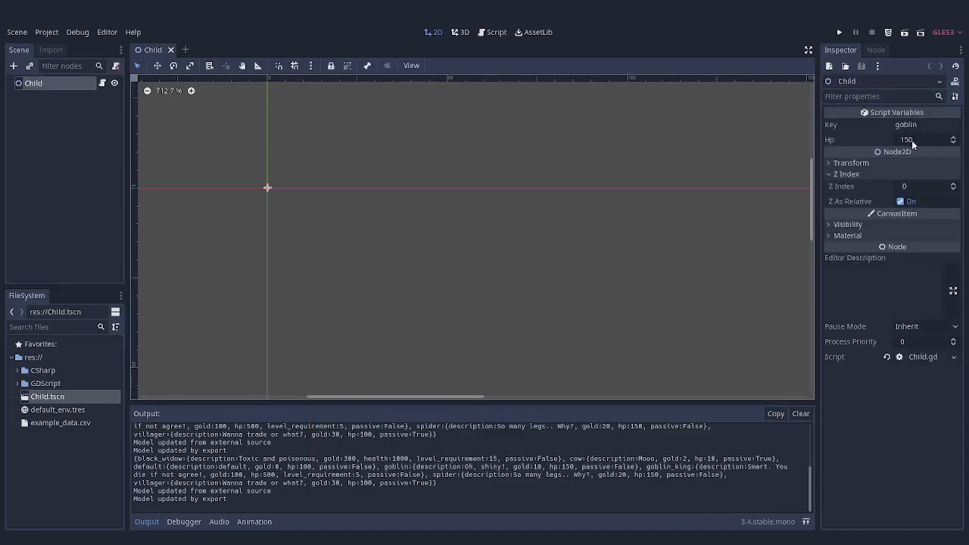
mouse_move(342, 454)
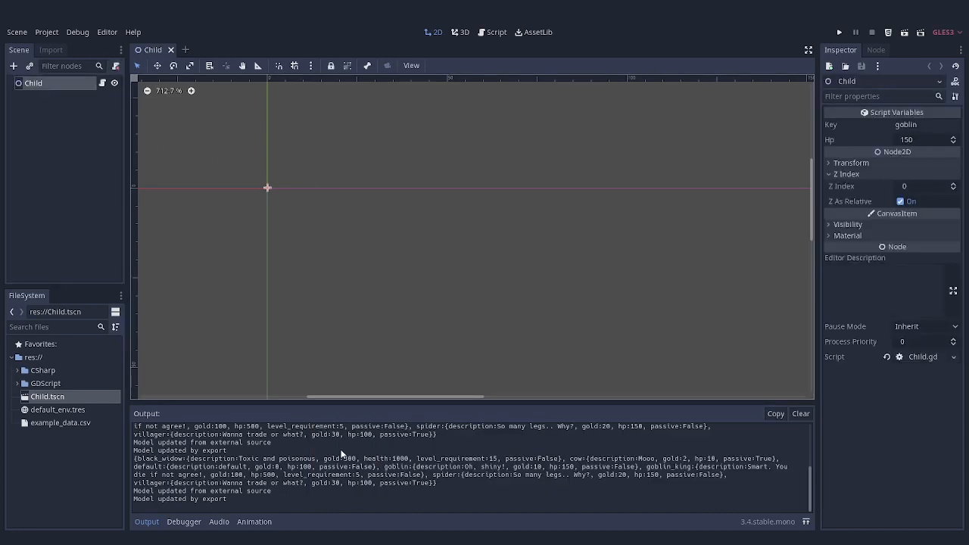